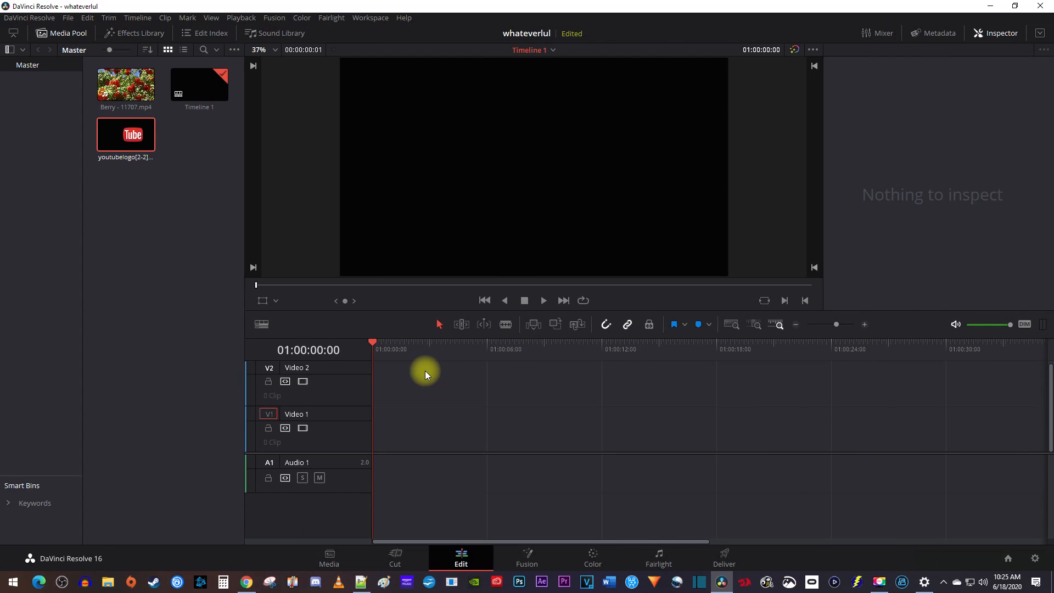
mouse_move(330, 462)
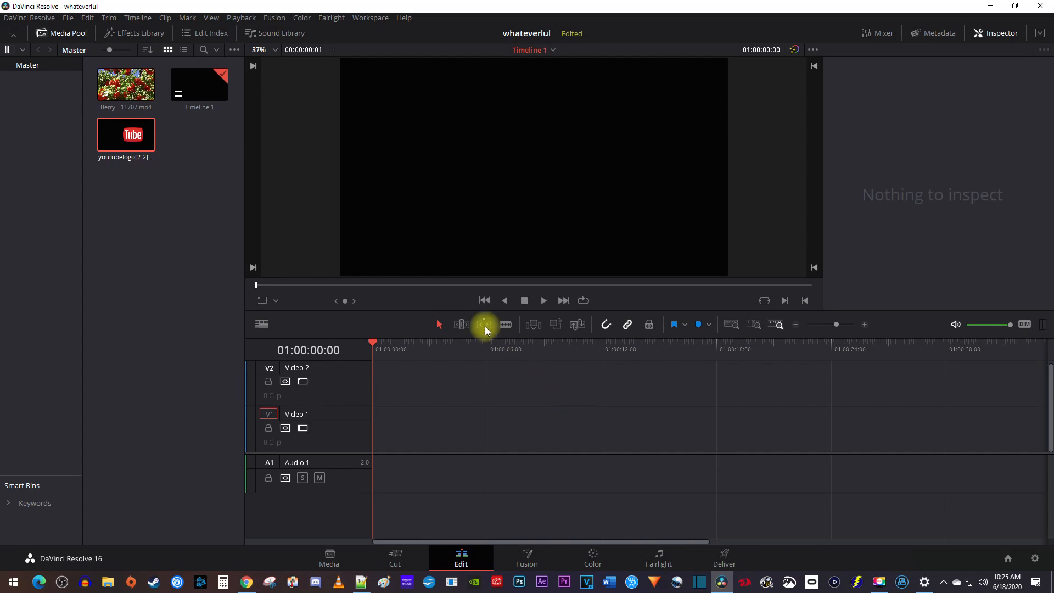
Step: Show the Toolbox Generators list in the Effects Library
left_click(133, 33)
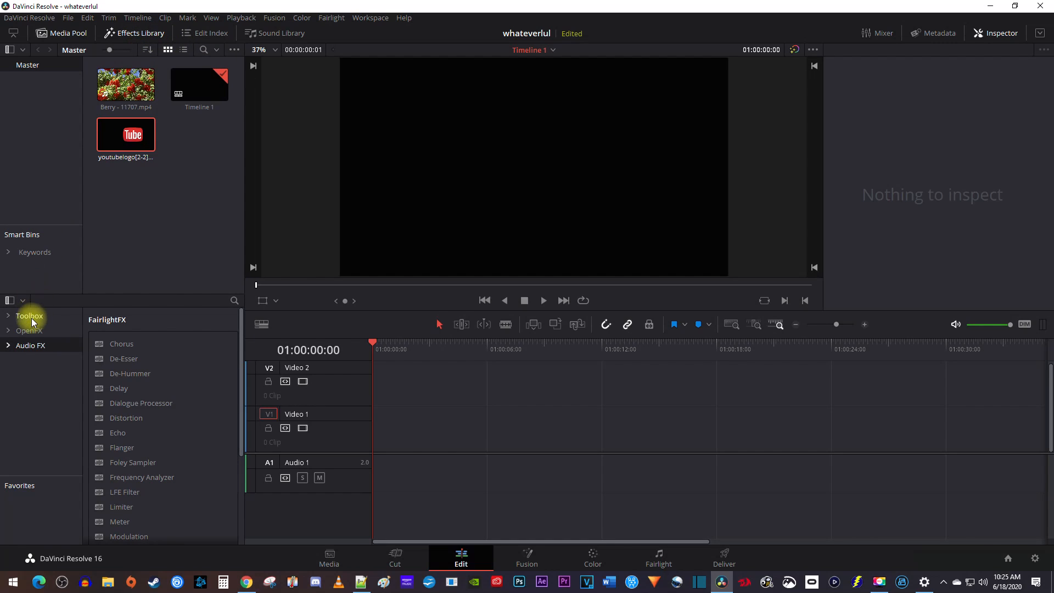
left_click(29, 316)
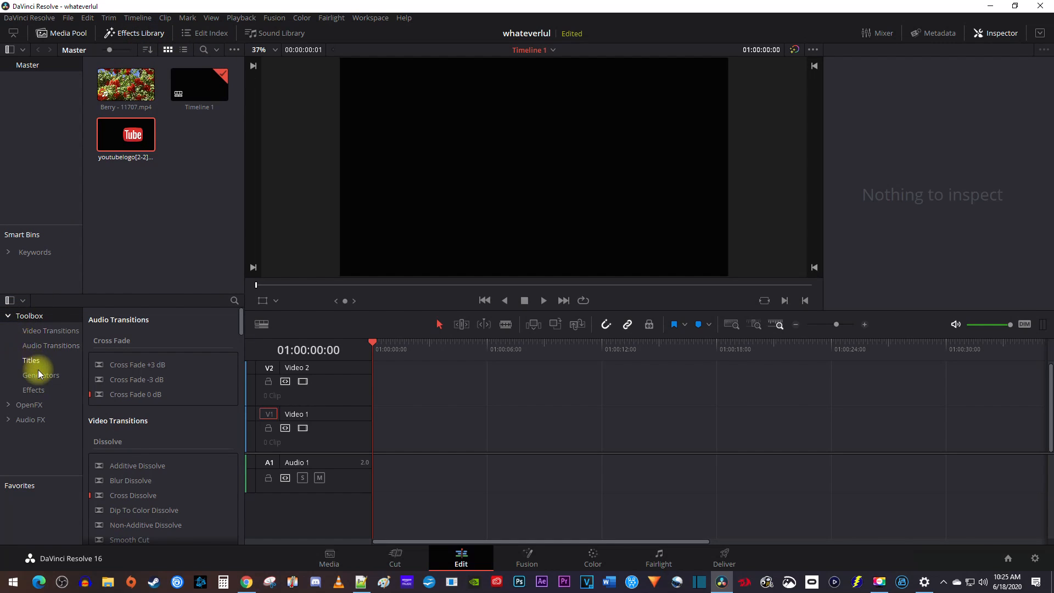
left_click(40, 374)
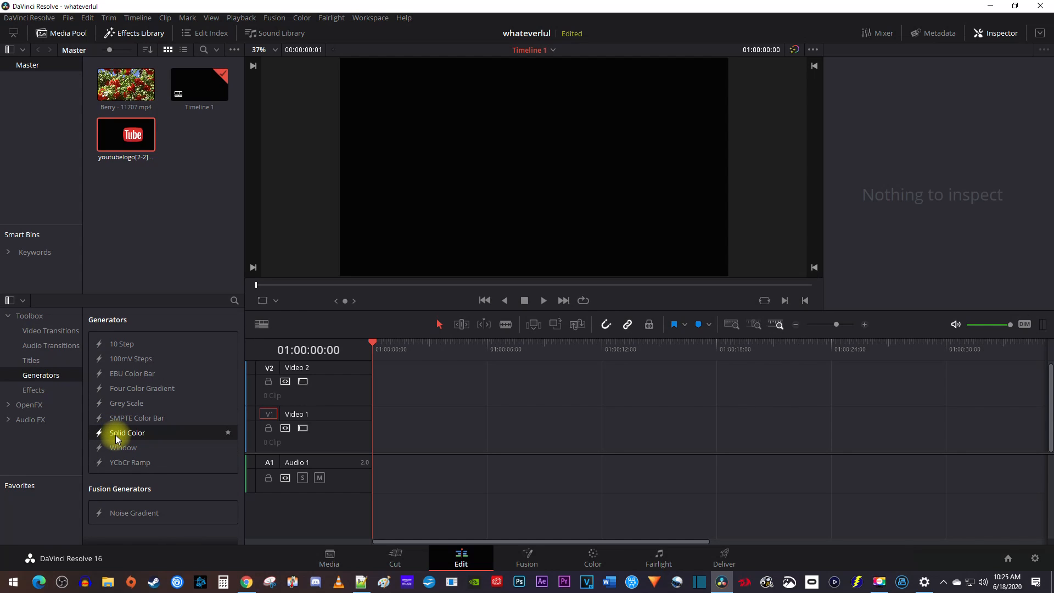
Step: Place a Solid Color generator at the start of Video 1 and set its colour to white
left_click_drag(127, 432, 419, 428)
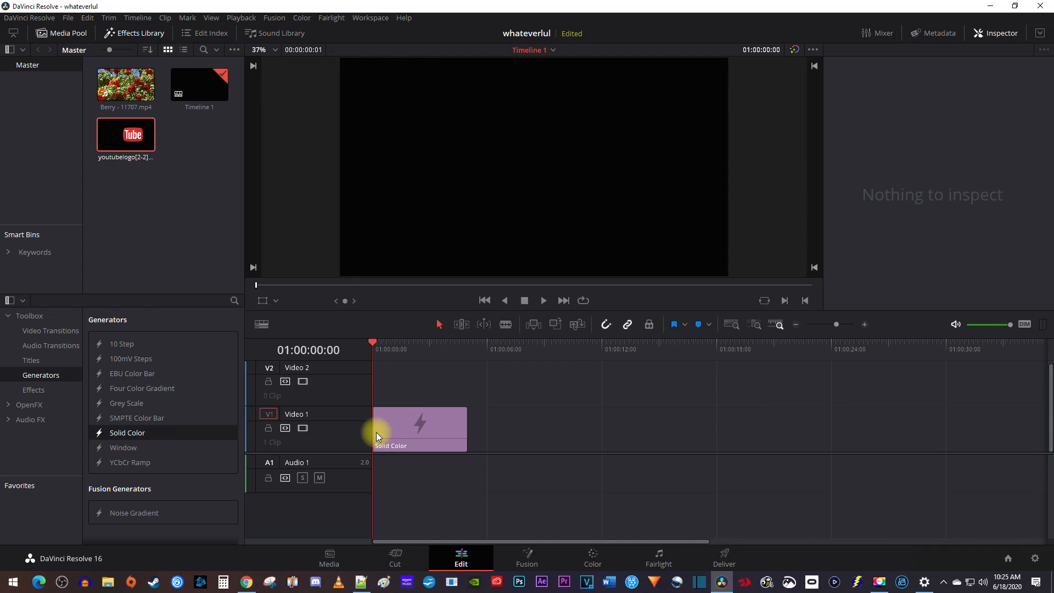
left_click(418, 427)
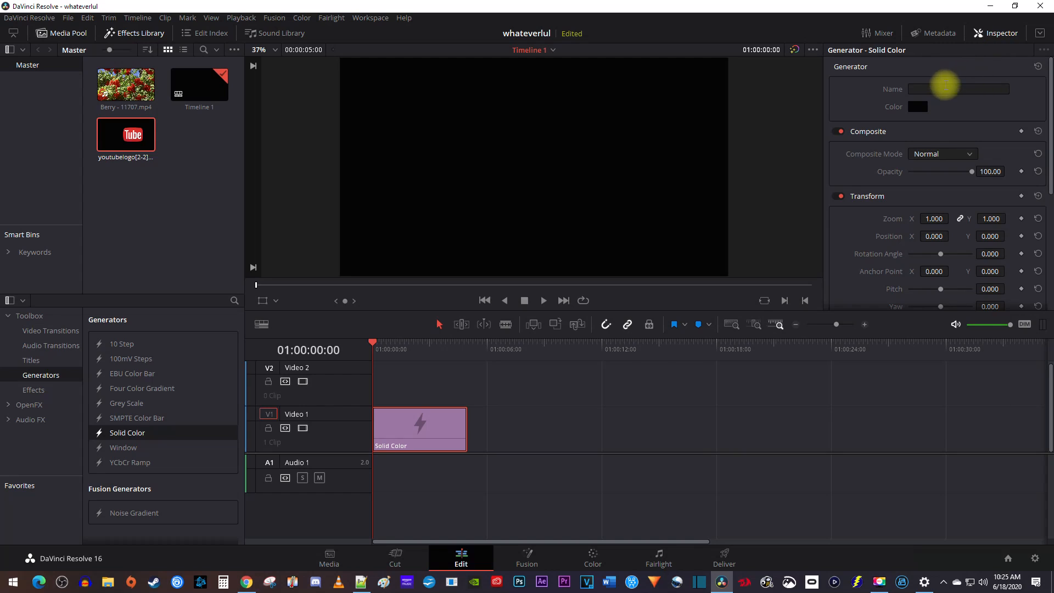
left_click(917, 106)
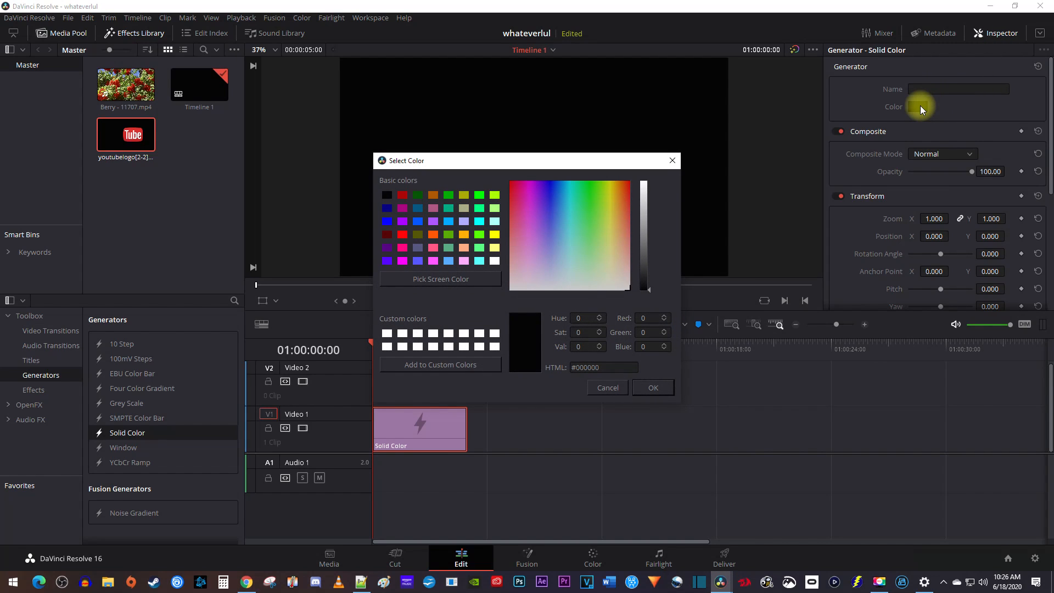
mouse_move(595, 219)
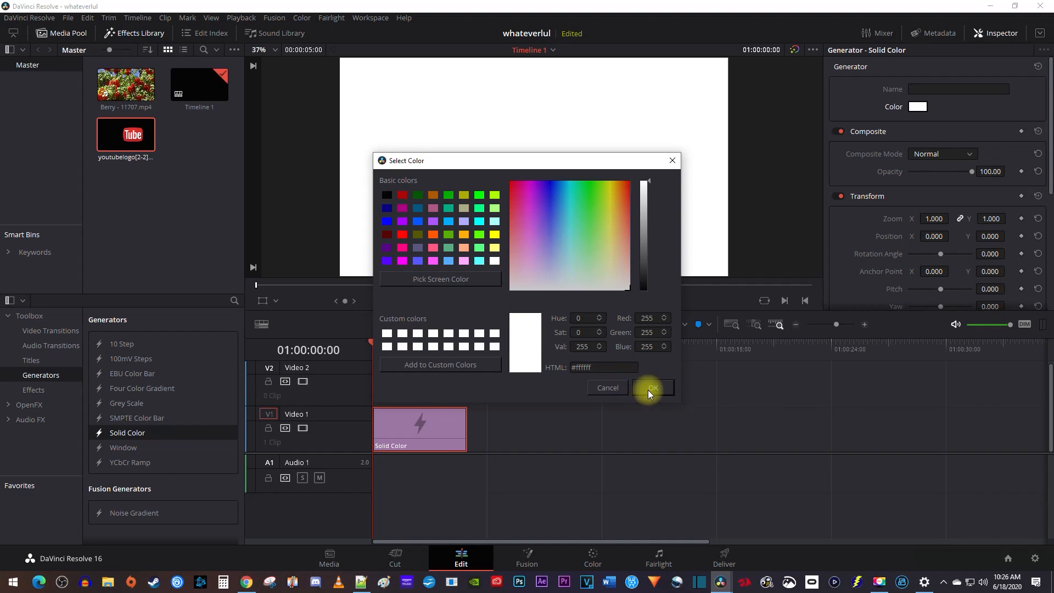
left_click(651, 387)
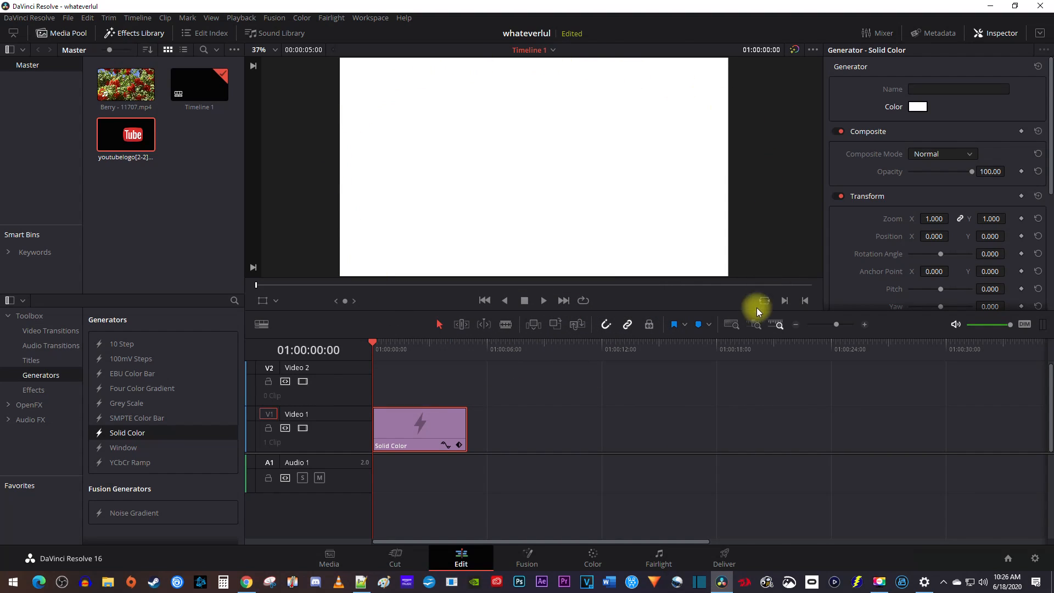
mouse_move(506, 427)
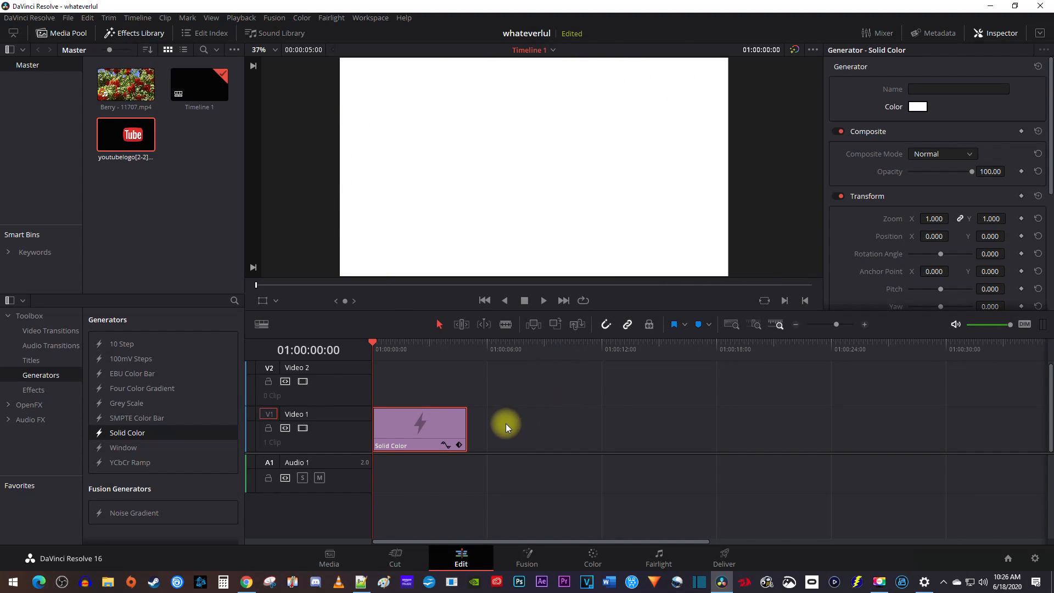
Step: Lengthen the white clip to about 11 seconds and place the YouTube logo on Video 2 above it
left_click_drag(464, 428, 550, 428)
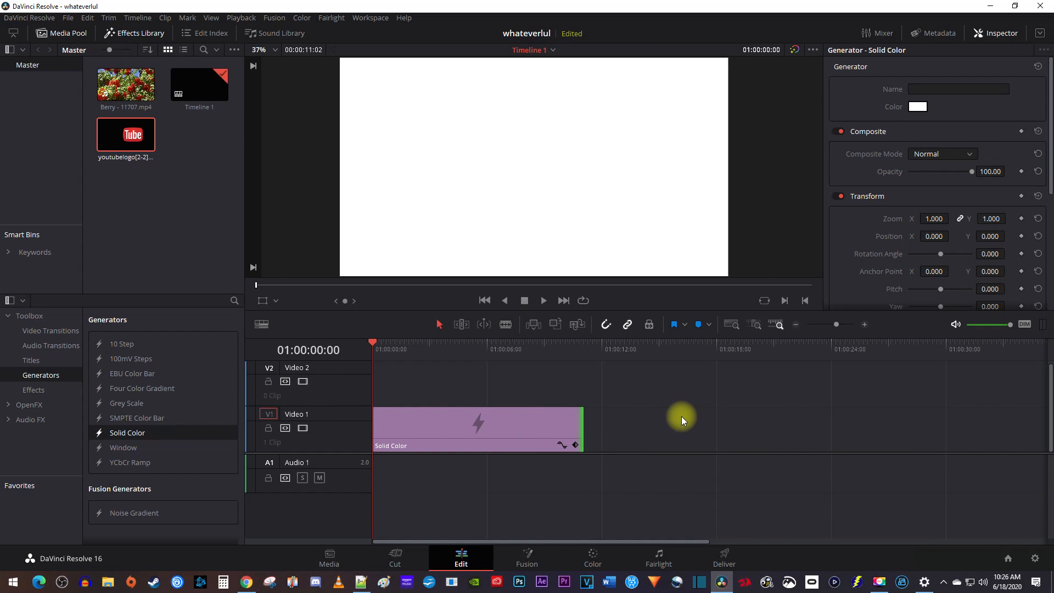
left_click_drag(125, 134, 468, 382)
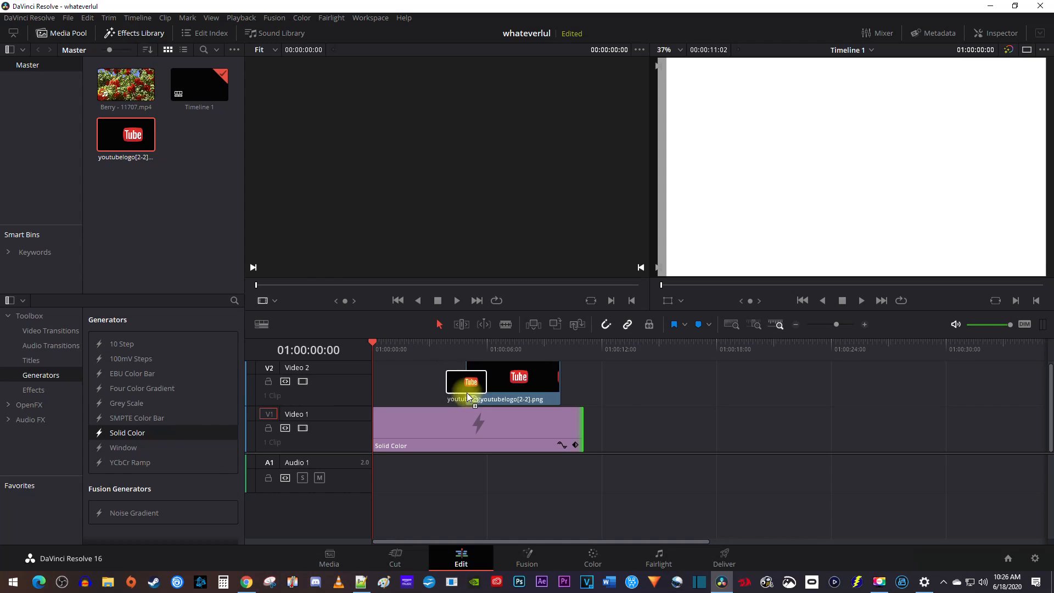